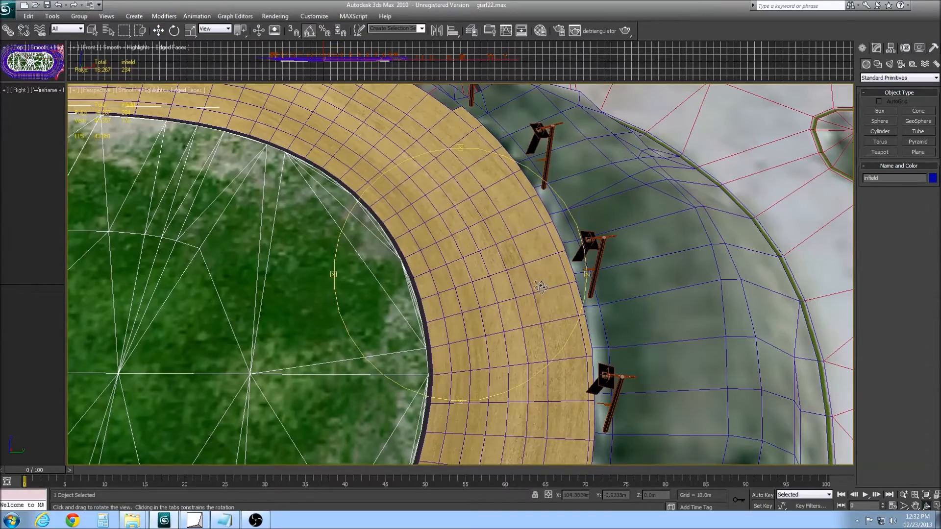
Look over the light poles, then place a Standard omni light, Omni01, at the infield centre
drag(540, 288, 507, 294)
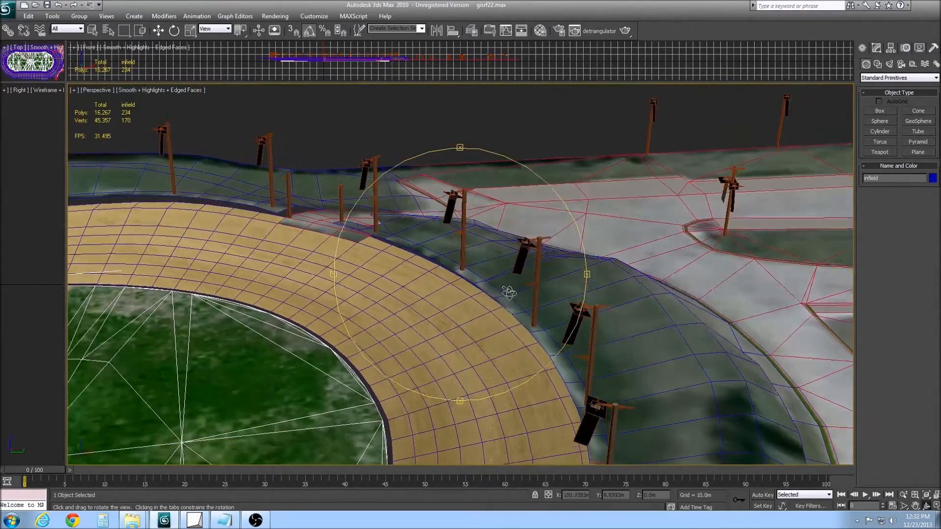
drag(508, 292, 666, 337)
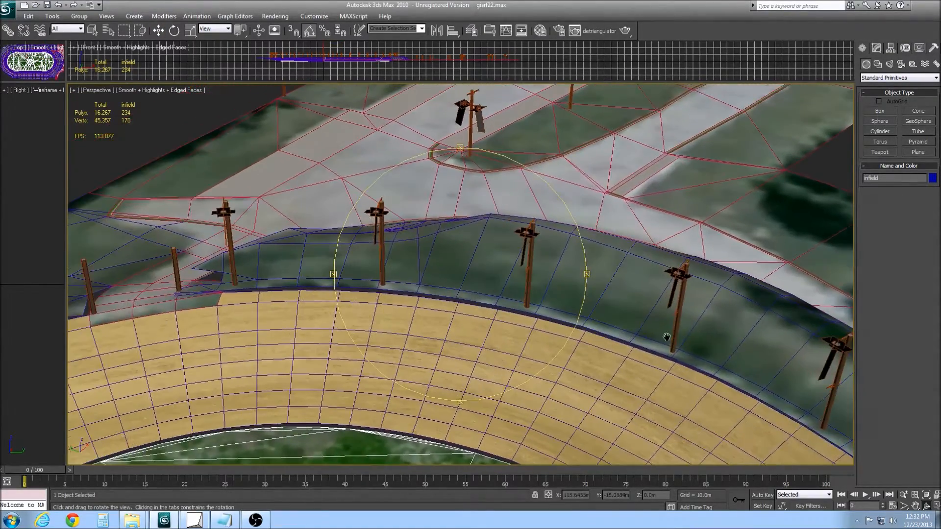
drag(666, 336, 441, 333)
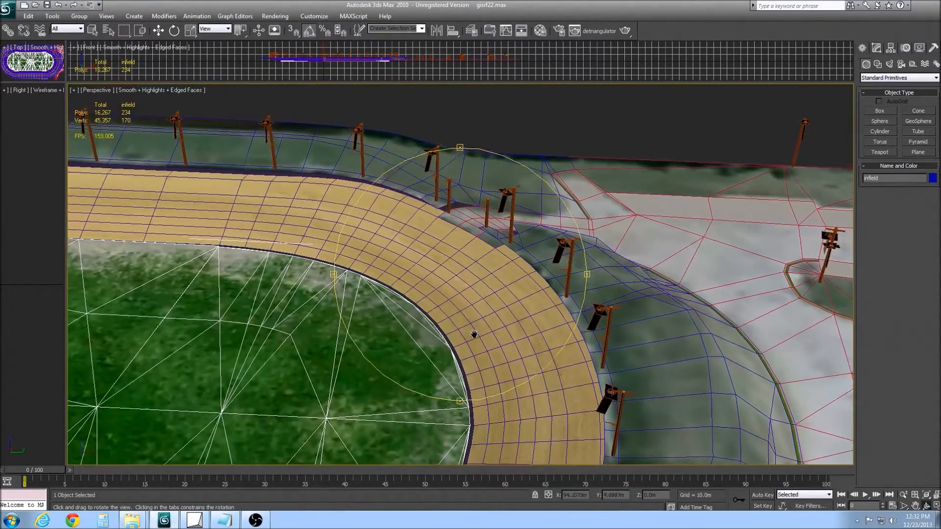
drag(474, 335, 573, 331)
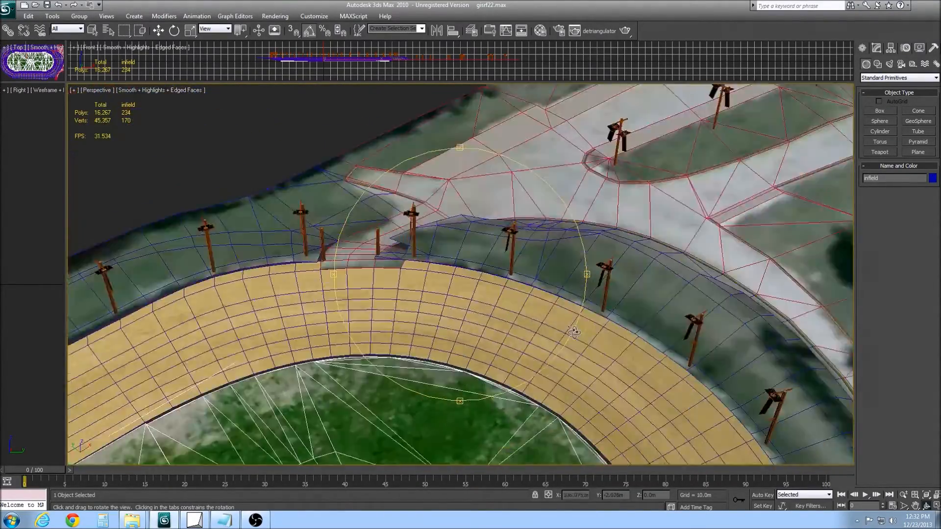
drag(572, 331, 508, 302)
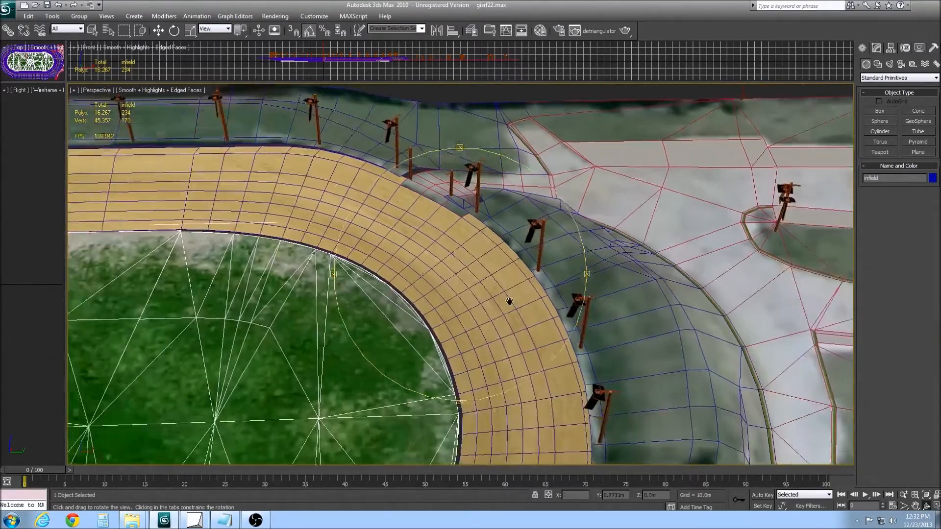
drag(509, 301, 507, 282)
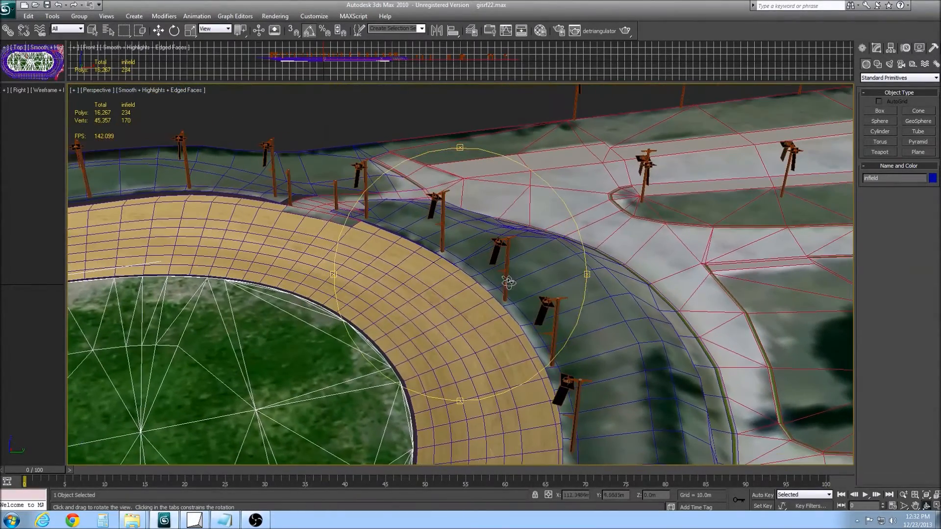
drag(507, 282, 590, 303)
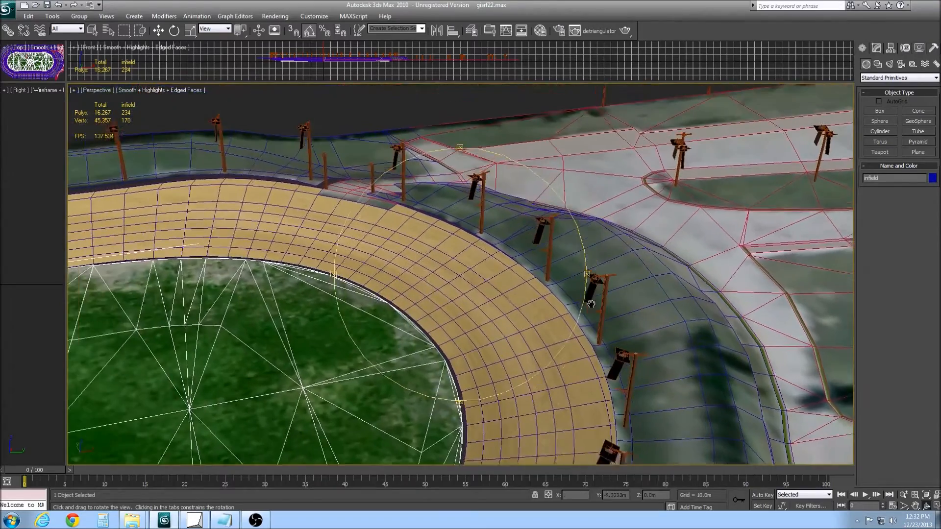
drag(591, 303, 664, 277)
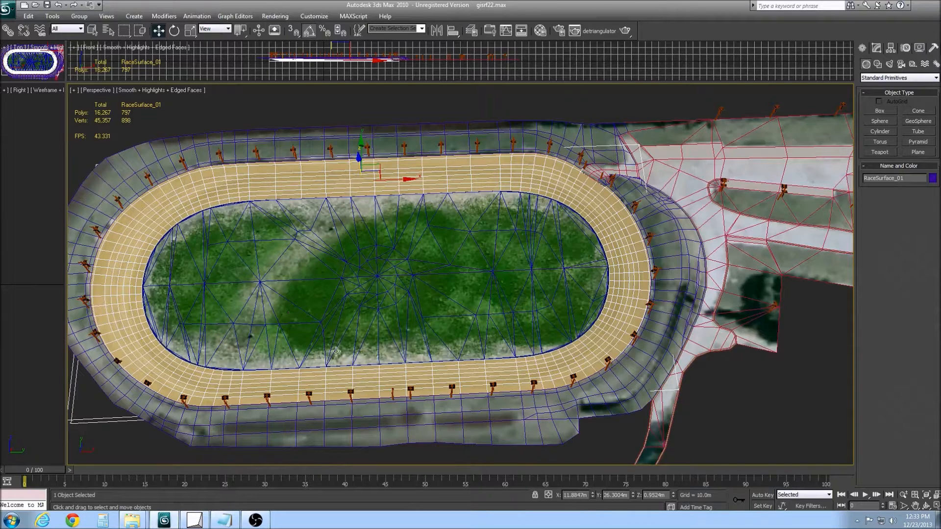
mouse_move(407, 101)
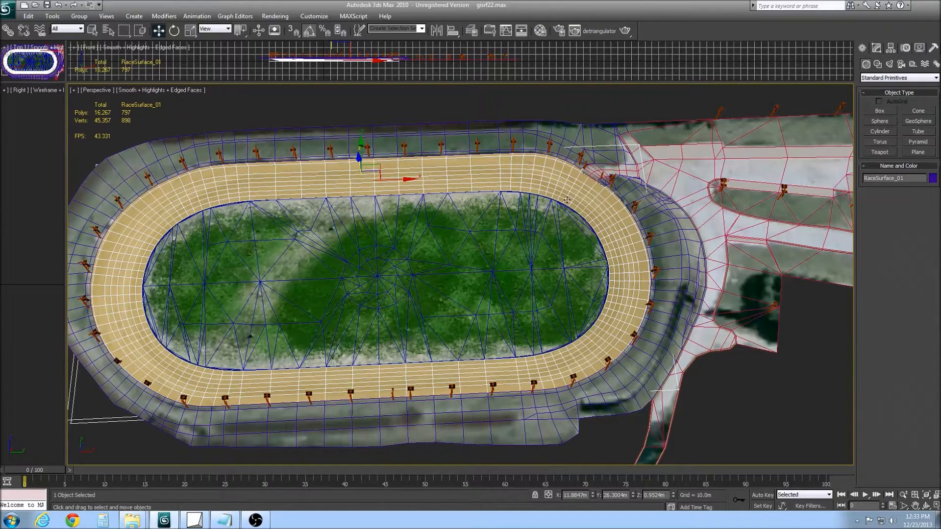
mouse_move(481, 156)
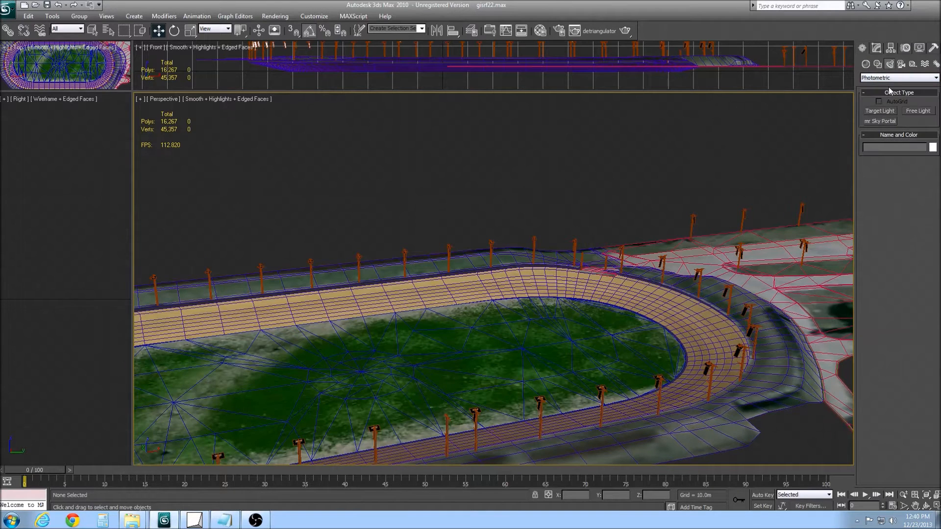
click(898, 77)
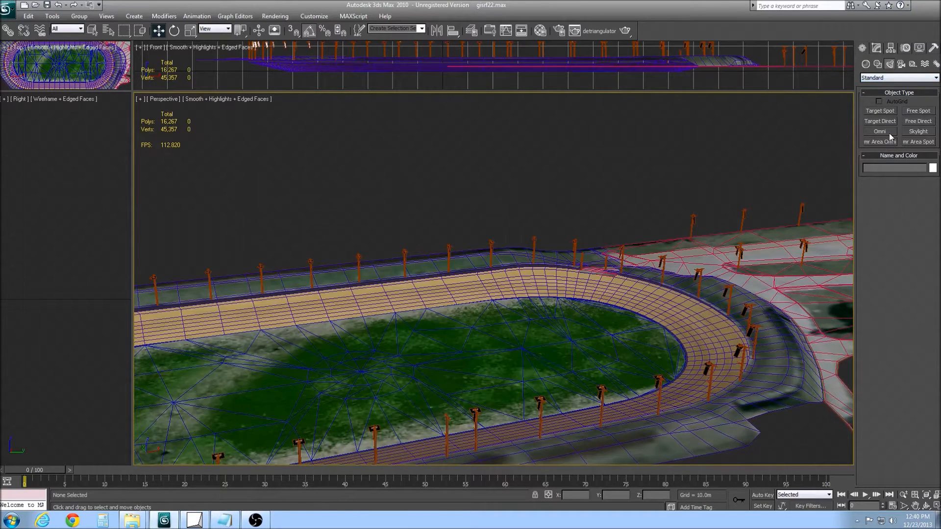
click(879, 130)
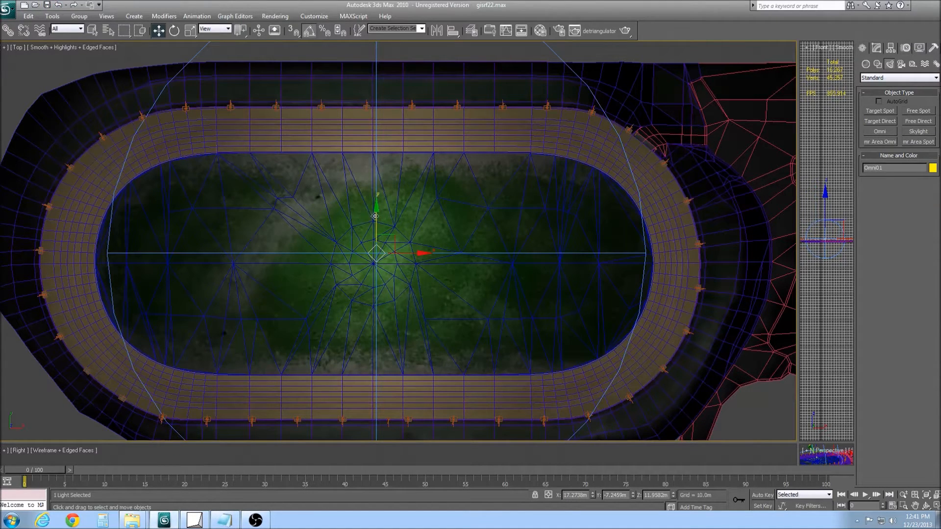
Drag Omni01 along Y from the infield centre up onto the top straight
drag(374, 249, 374, 192)
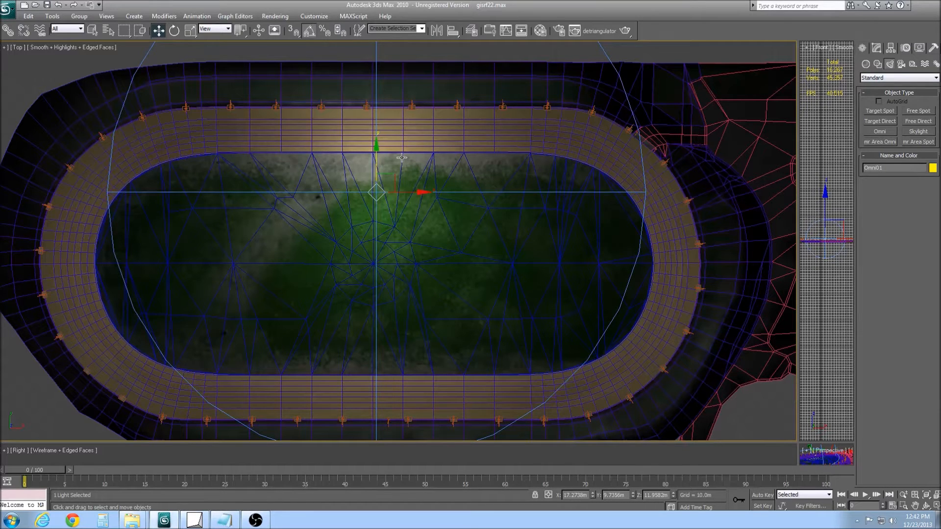
drag(376, 192, 377, 102)
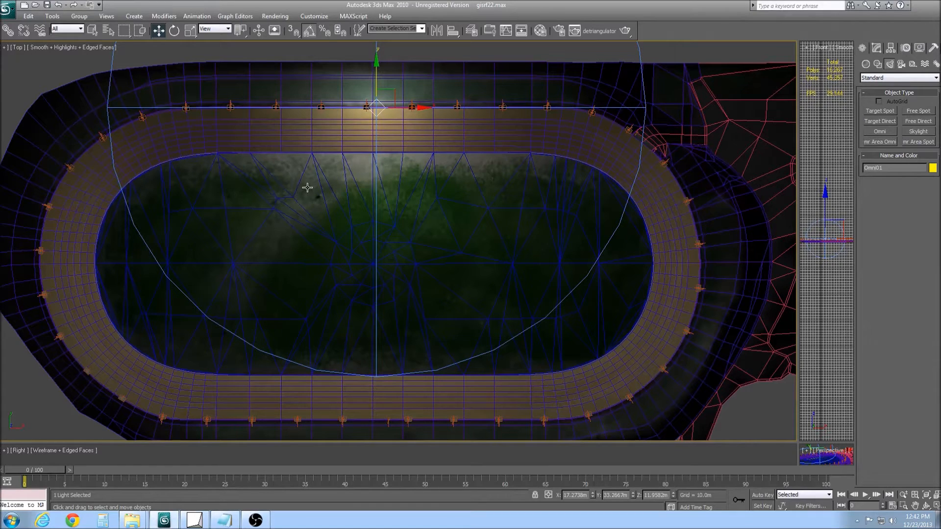
mouse_move(380, 97)
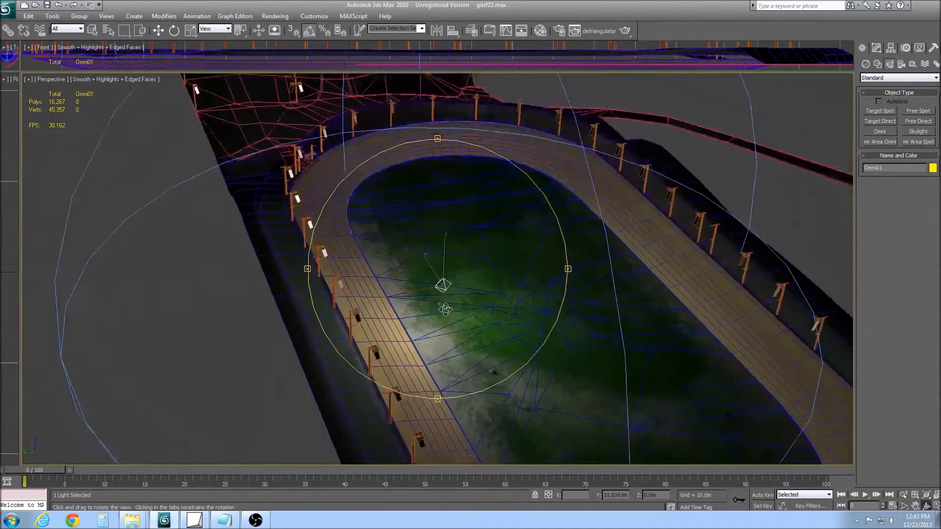
Reselect the omni light and make it nightlight03, showing near attenuation ending at 50 m
drag(443, 285, 507, 217)
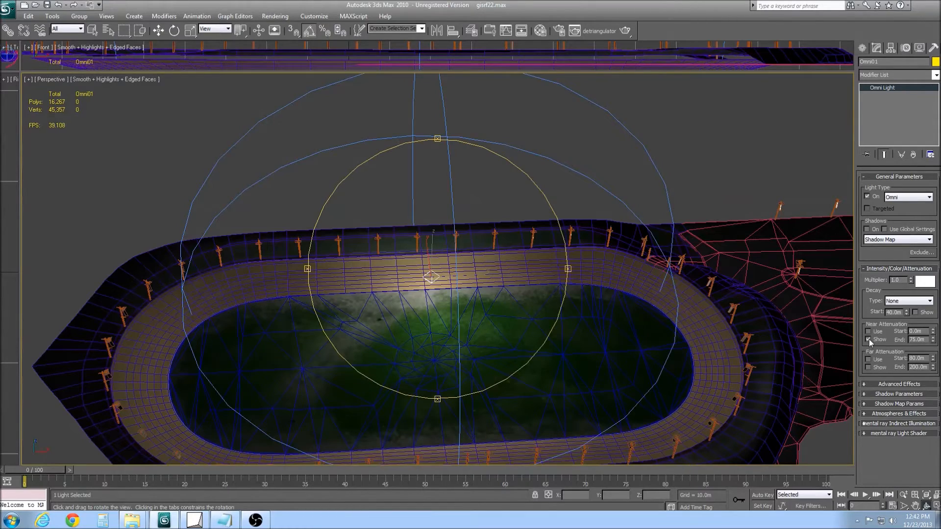
drag(432, 276, 447, 312)
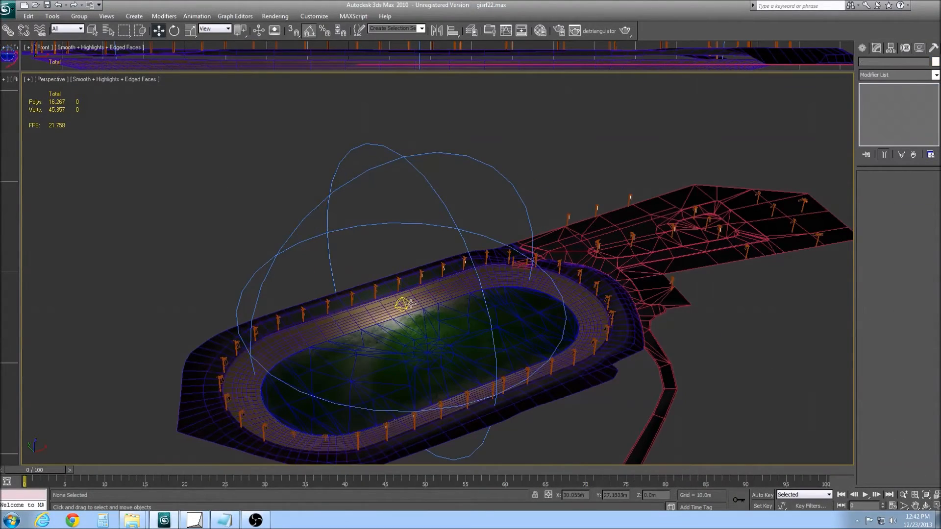
click(402, 307)
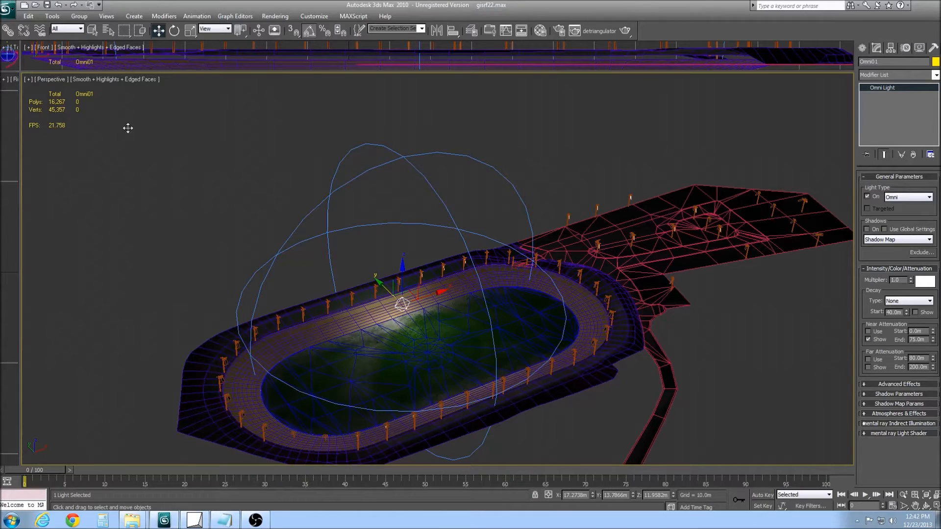
key(Alt+W)
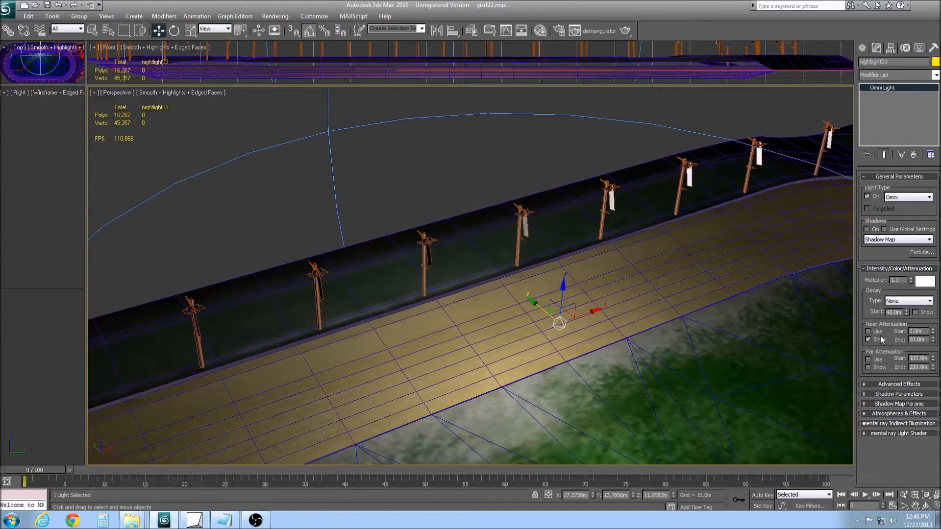
Turn on near attenuation, then export the scene with GMT Converter's Do Mesh
click(868, 331)
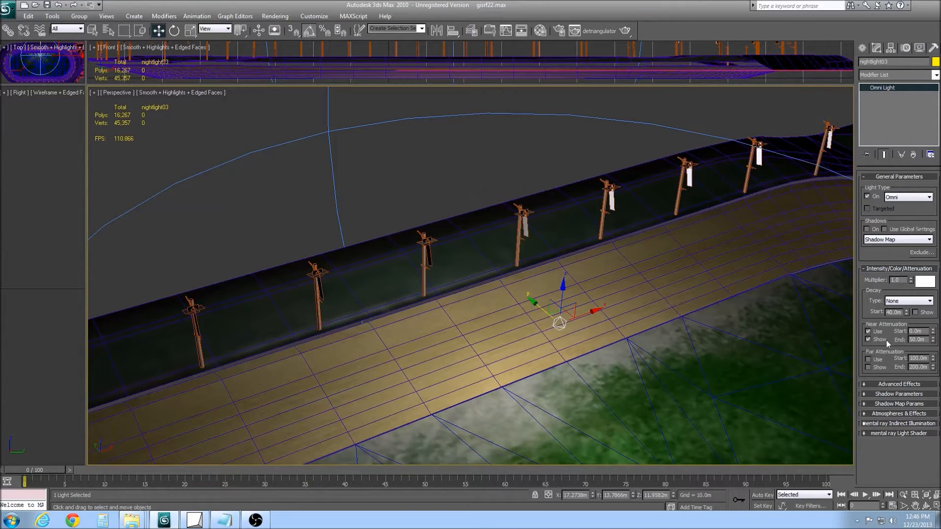
mouse_move(840, 347)
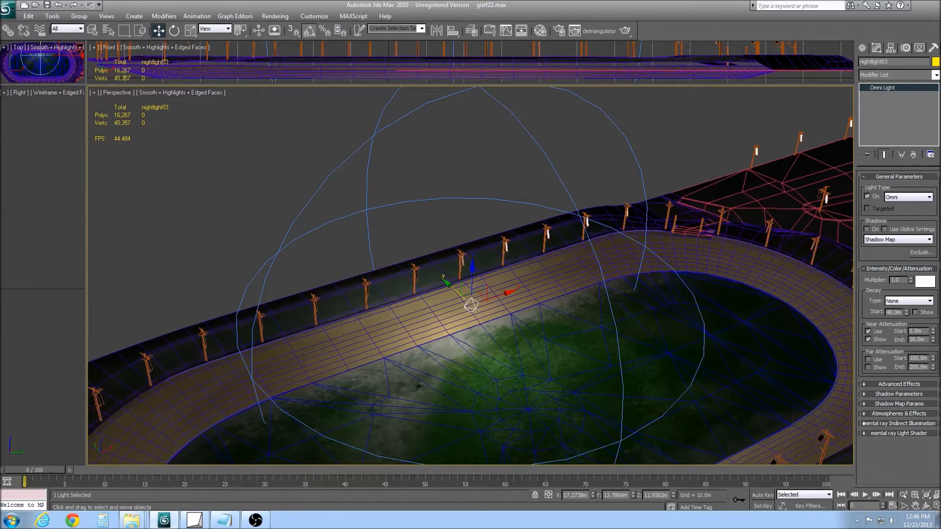
click(935, 46)
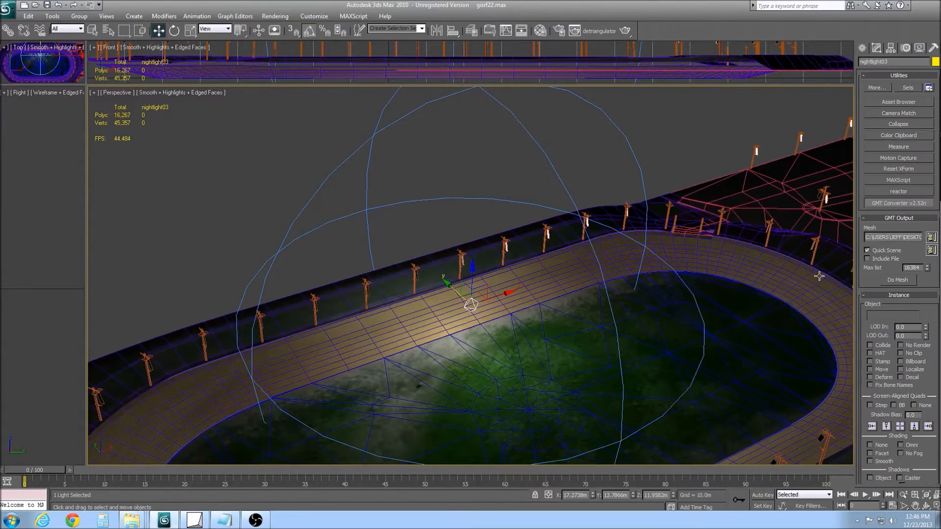
click(897, 279)
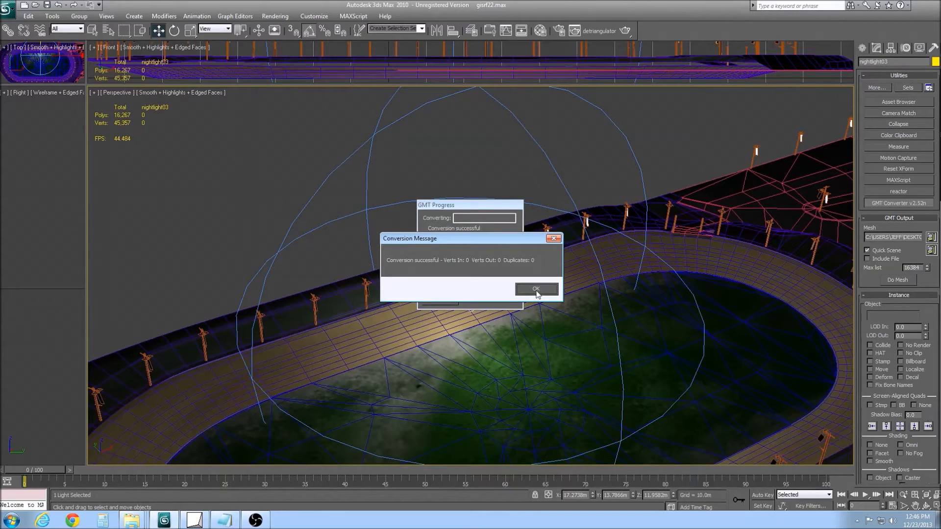
click(536, 288)
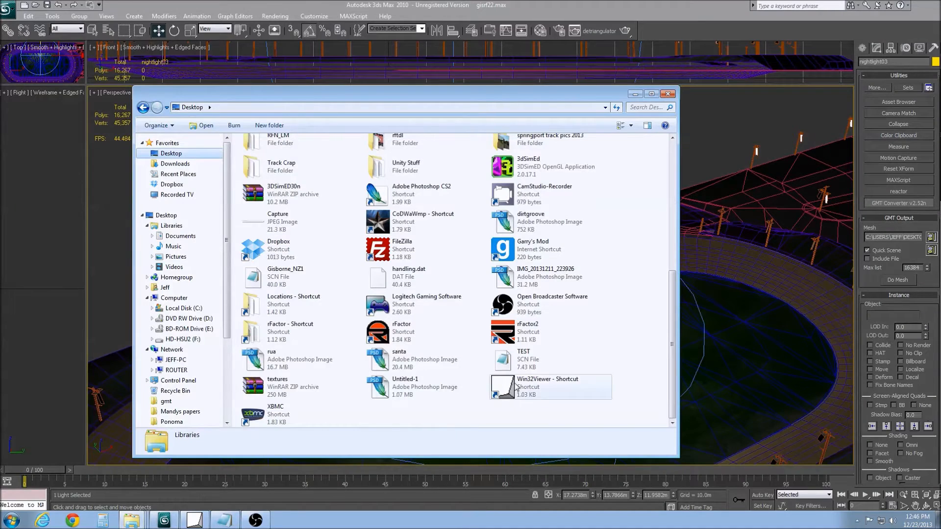
Copy the Light=nightlight03 block from TEST.scn into Gisborne_NZ1.scn below the directional light
double_click(524, 360)
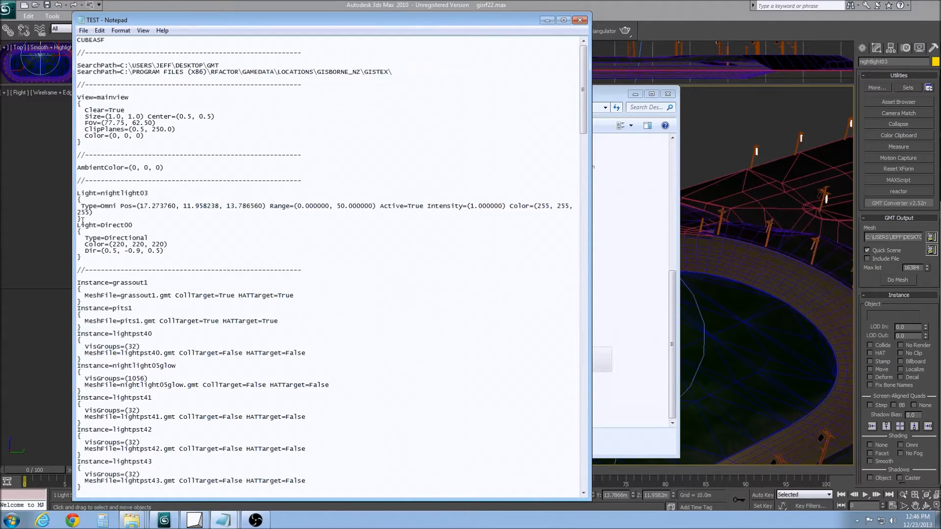
drag(77, 193, 84, 219)
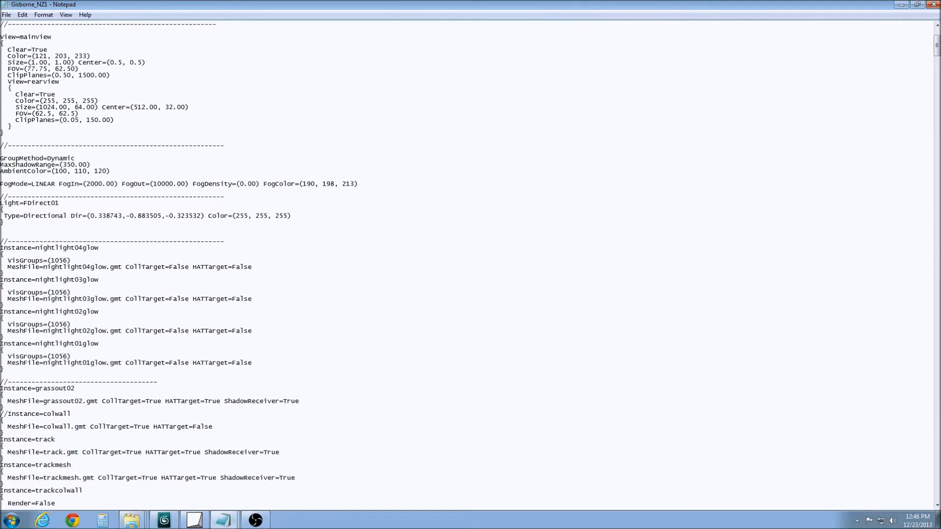
text(Light=nightlight03)
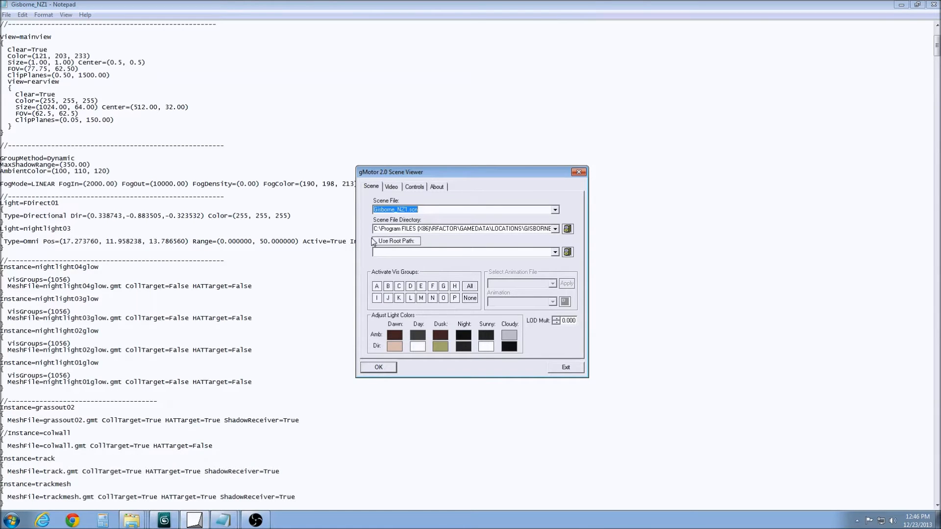
Load Gisborne_NZ1.scn in the Scene Viewer and view the track lit by one omni light
click(378, 367)
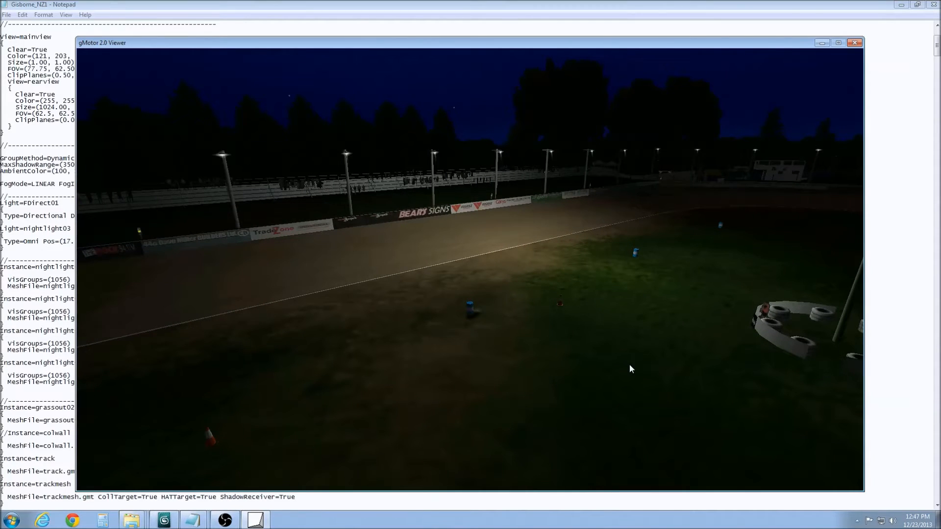
mouse_move(404, 409)
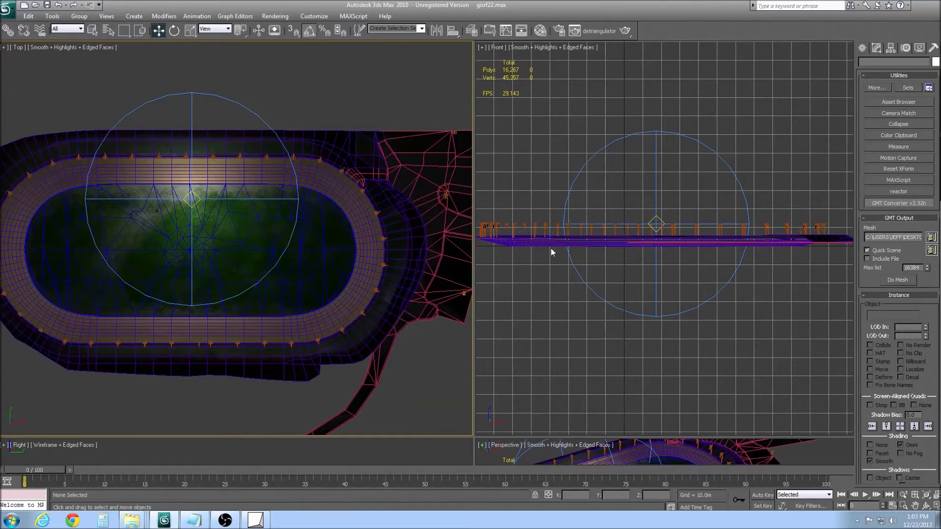
Shift-drag copies of the omni light to the right end, lower side and left end
click(191, 199)
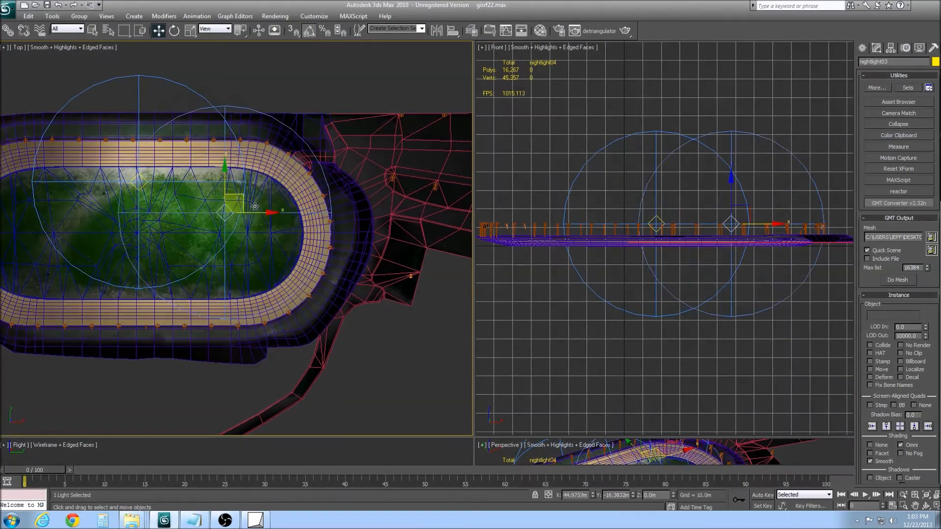
drag(228, 207, 285, 225)
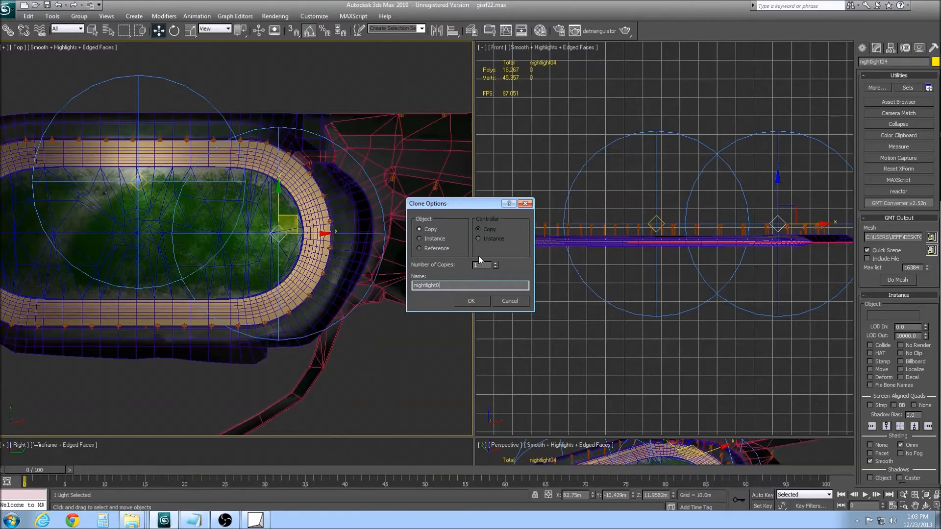
click(470, 301)
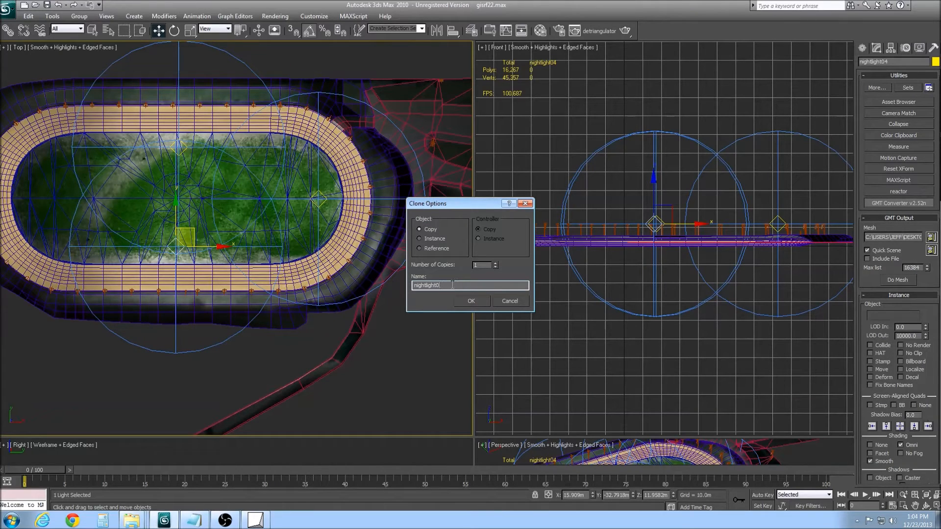
click(471, 301)
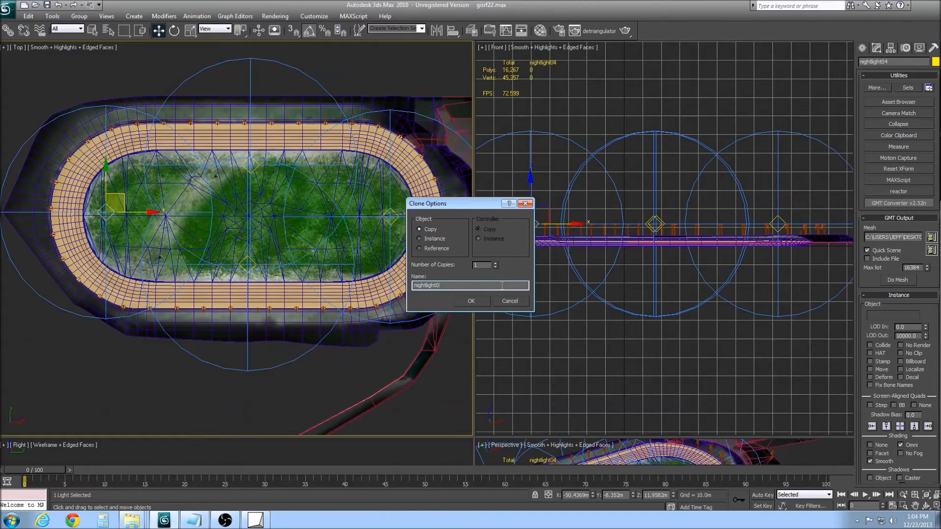
click(471, 301)
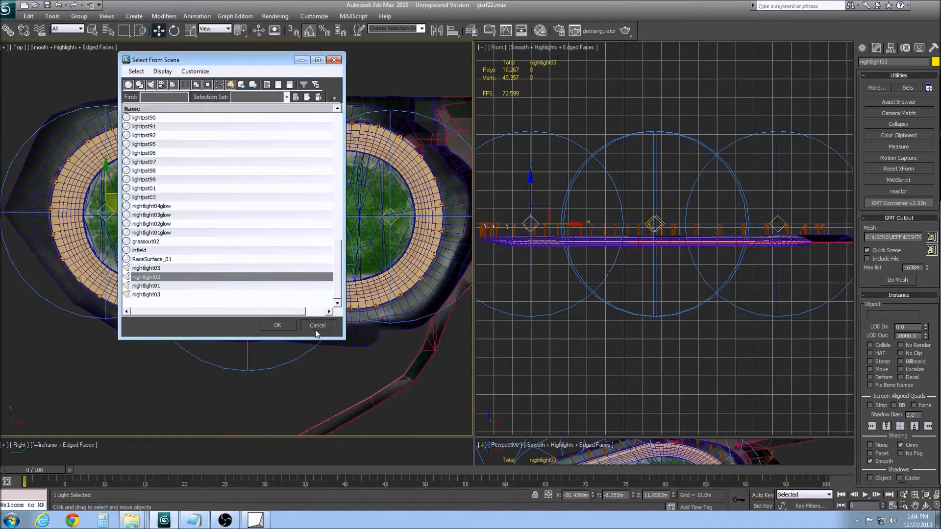
click(318, 326)
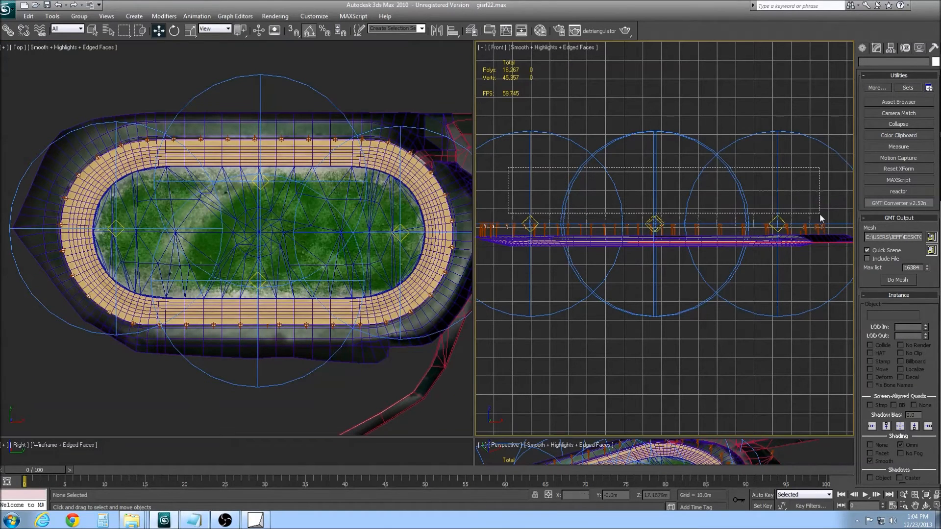
Select the four night lights in the Front viewport and export them with Do Mesh
drag(507, 168, 840, 213)
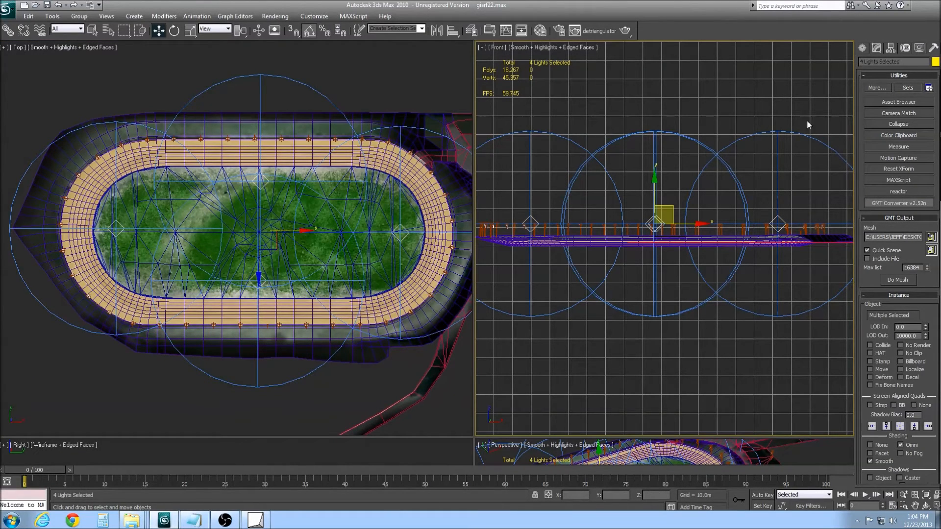
click(898, 280)
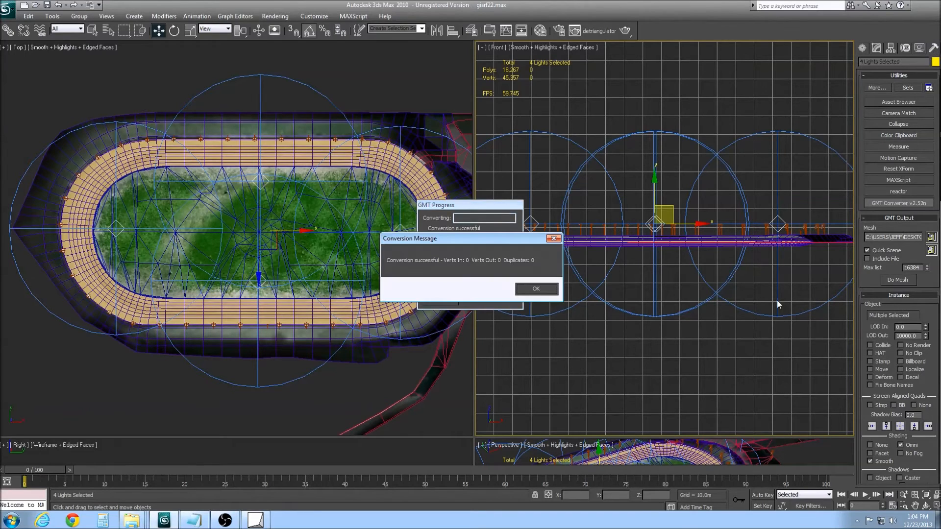
click(194, 520)
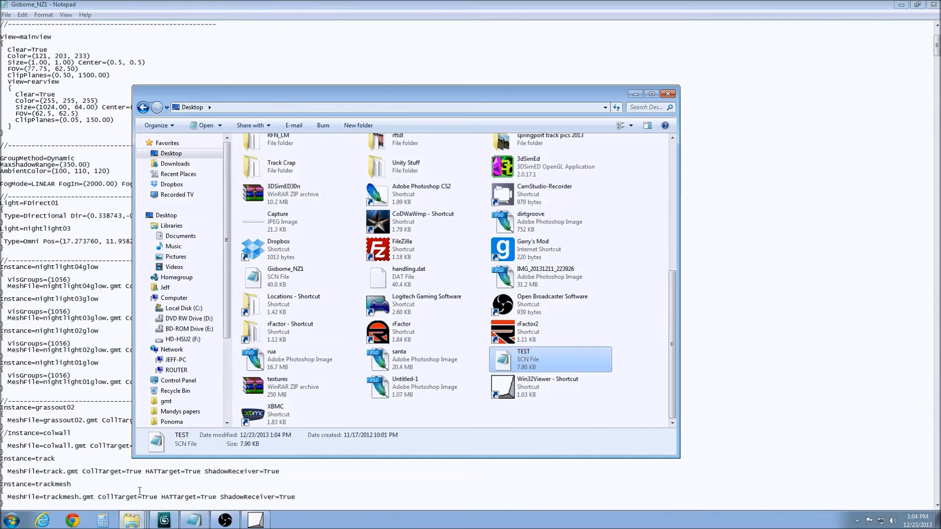
Copy the nightlight01–04 blocks from TEST.scn into Gisborne_NZ1.scn, then launch the Scene Viewer
double_click(523, 359)
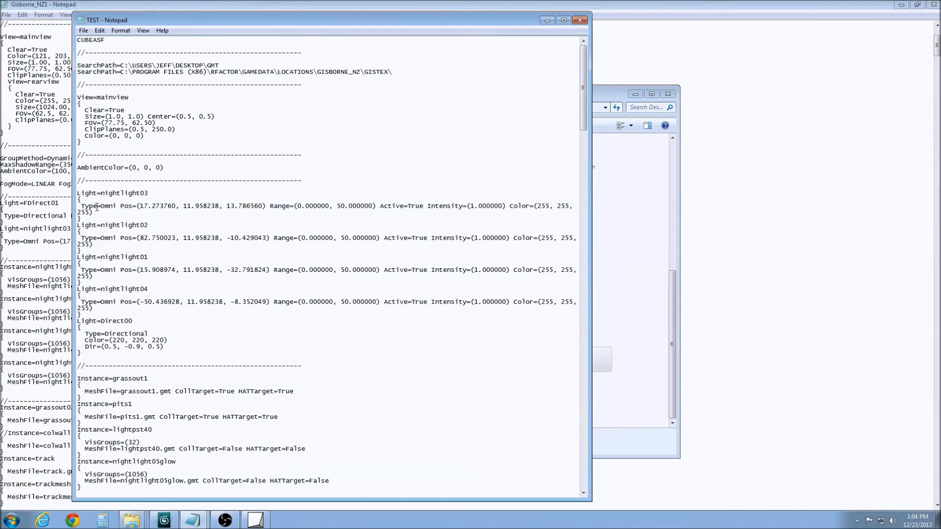
drag(77, 193, 117, 270)
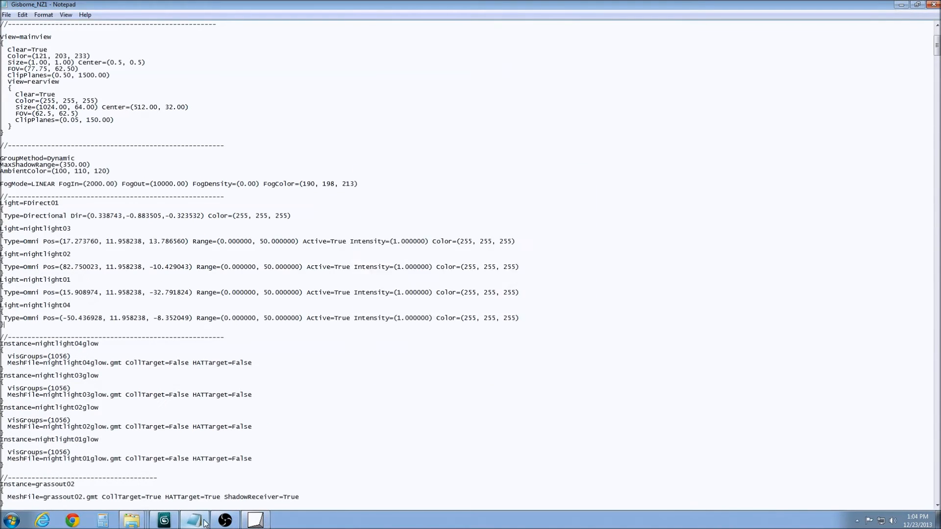
click(193, 520)
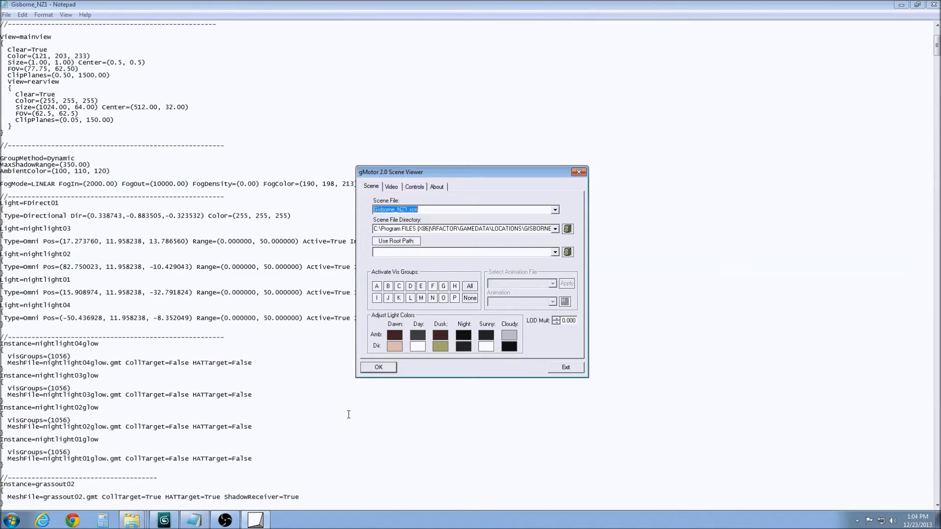
Load Gisborne_NZ1.scn and view the oval lit by all four omni lights
click(378, 367)
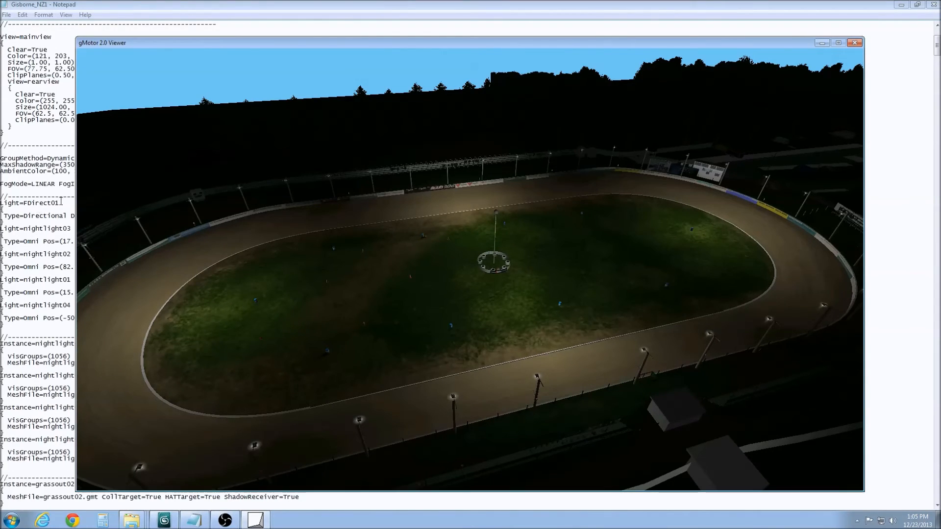
click(164, 519)
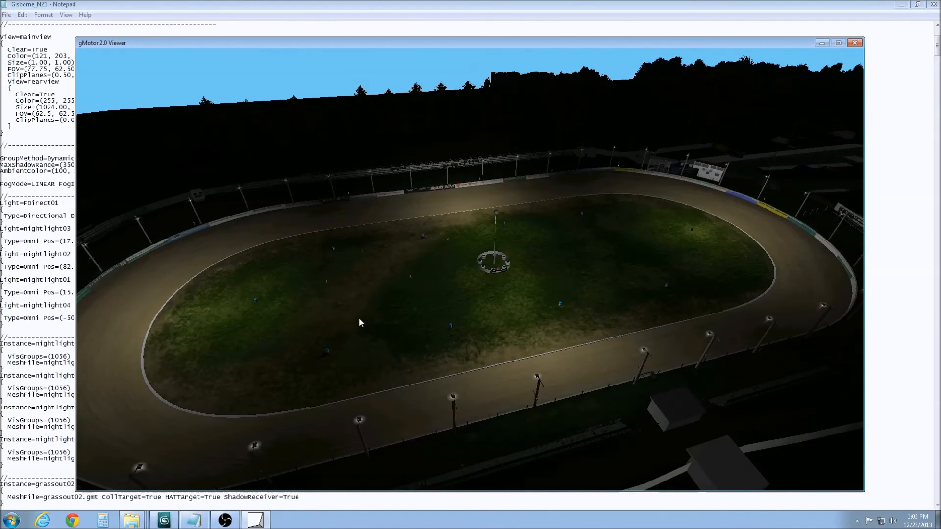
mouse_move(308, 214)
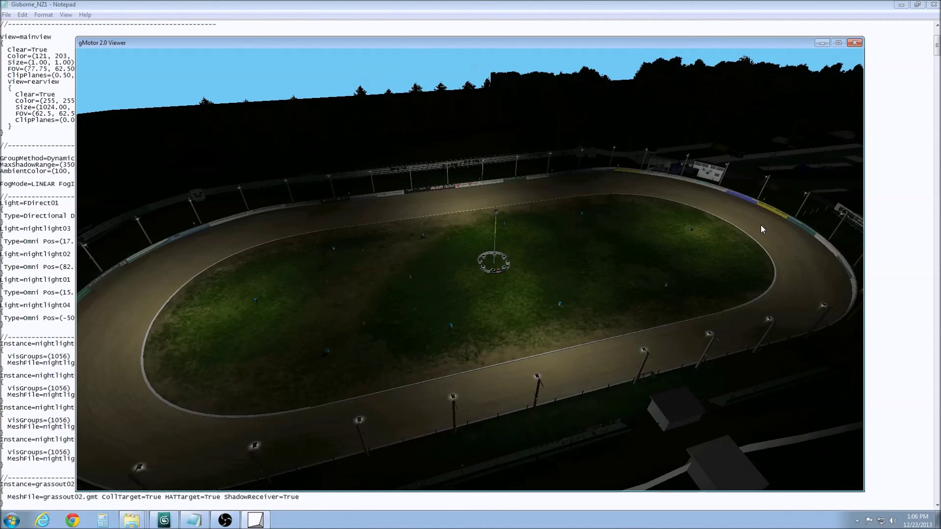
mouse_move(148, 347)
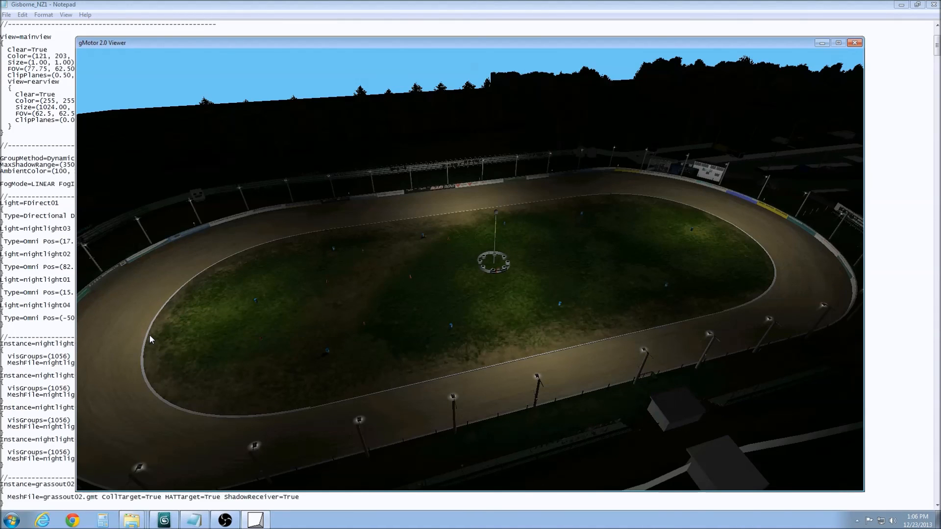
mouse_move(124, 360)
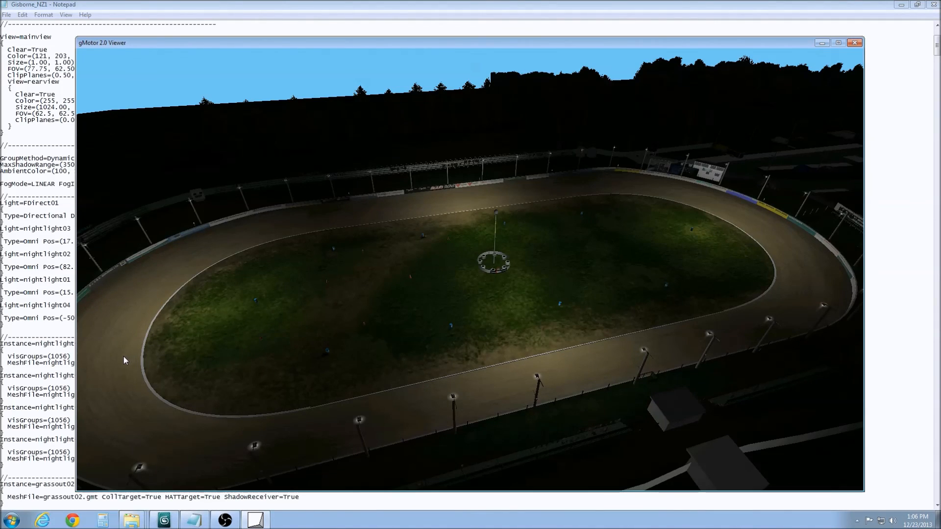